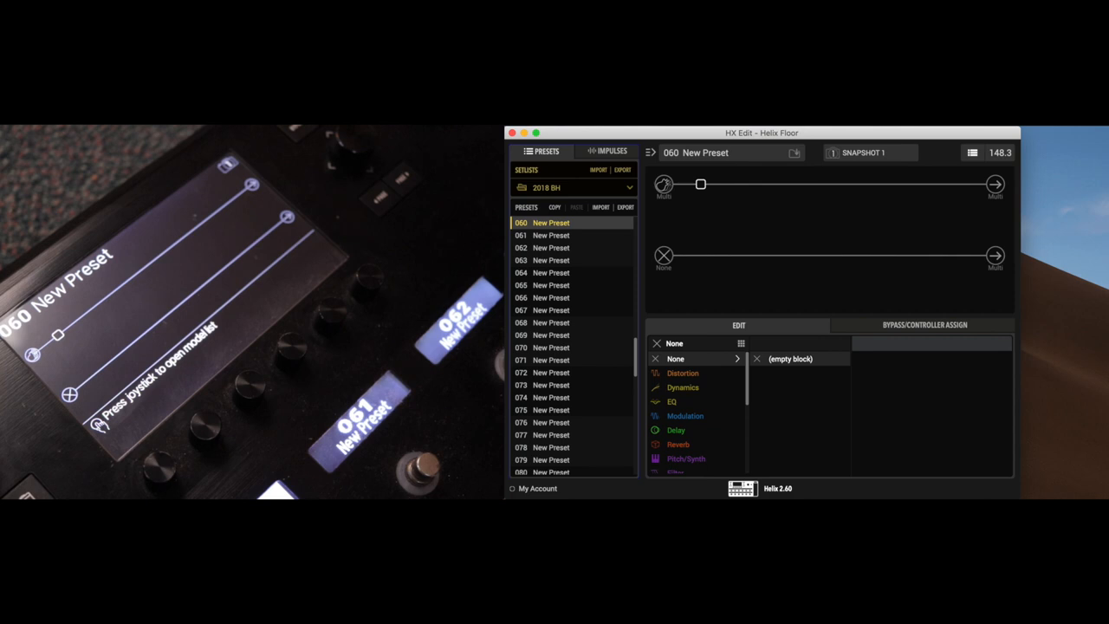
{"action": "mouse_move", "coordinate": [588, 224]}
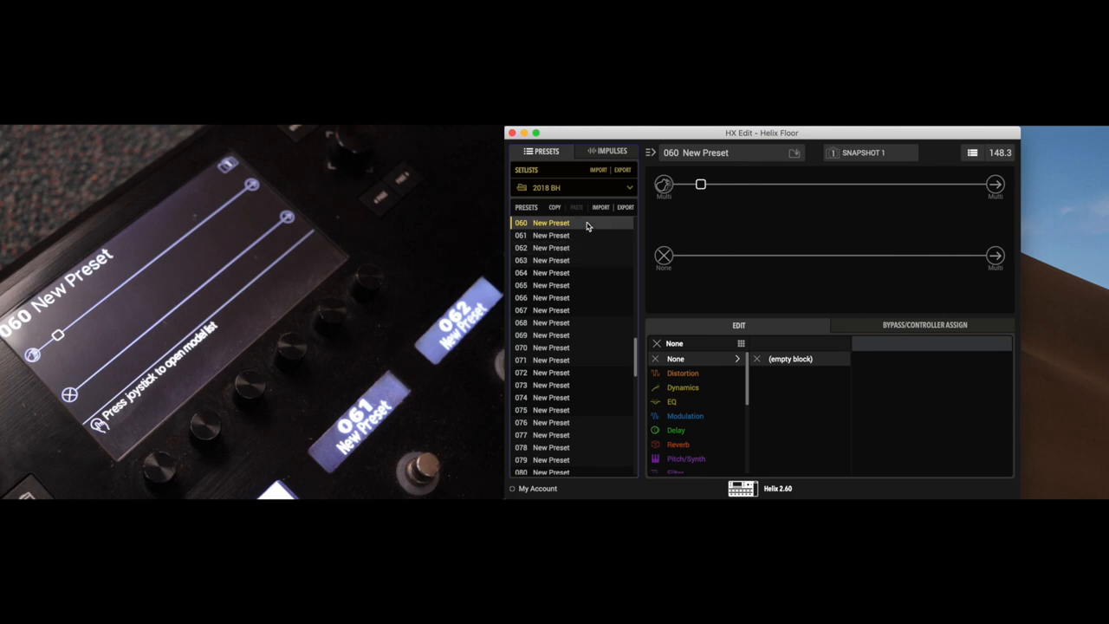
Step: Import Desktop > Sweet Child > Sweet child IR.hlx into slot 060 and view its IR block
{"action": "left_click", "coordinate": [599, 207]}
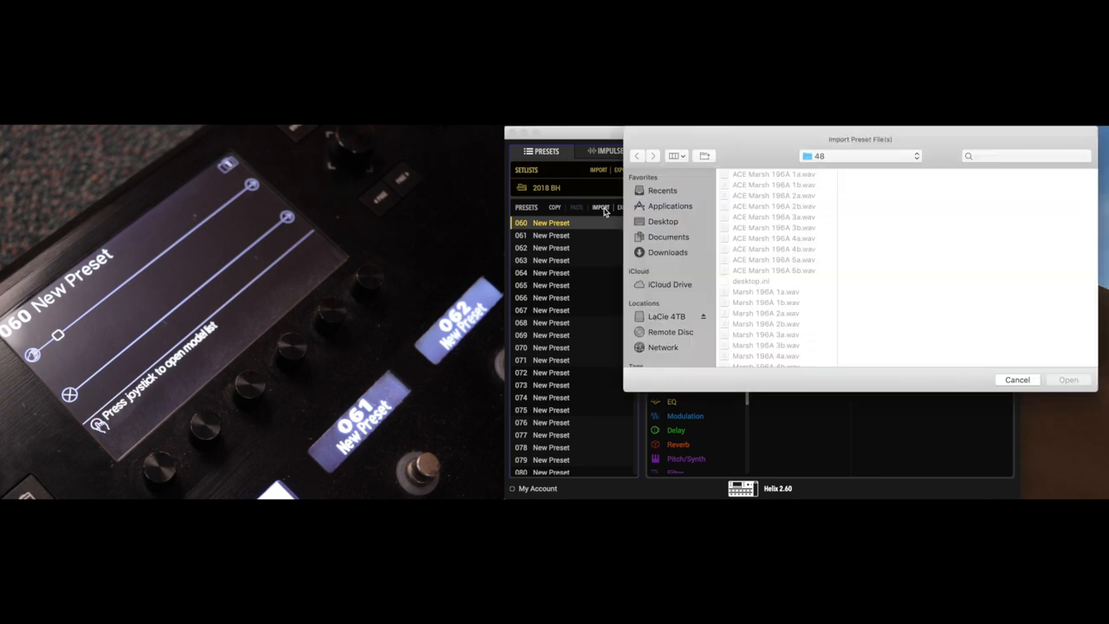
{"action": "left_click", "coordinate": [663, 221]}
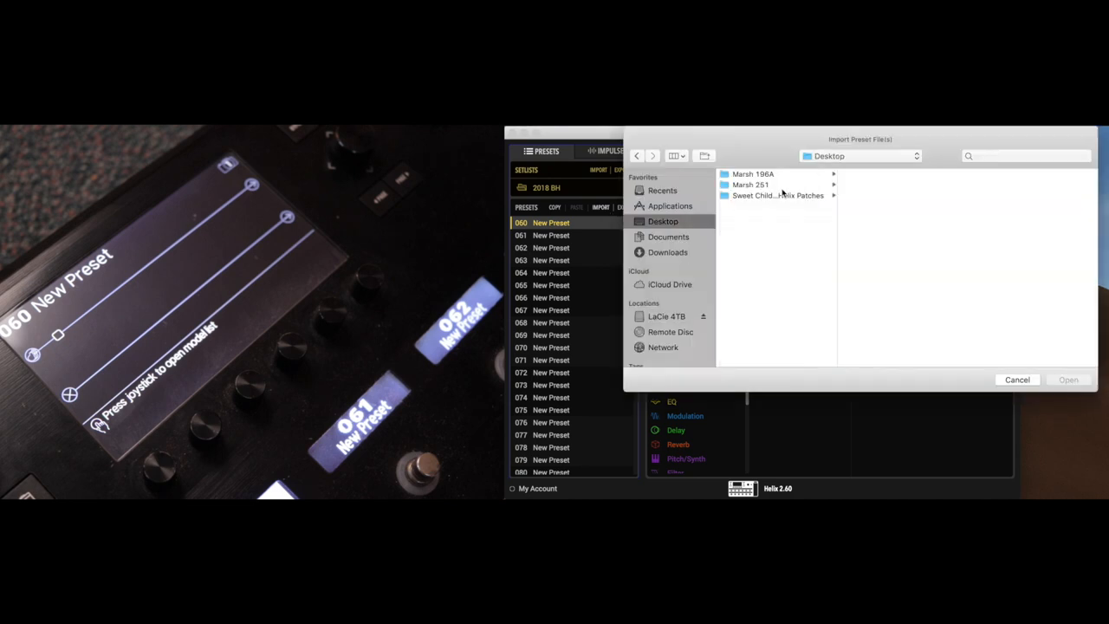
{"action": "left_click", "coordinate": [778, 195]}
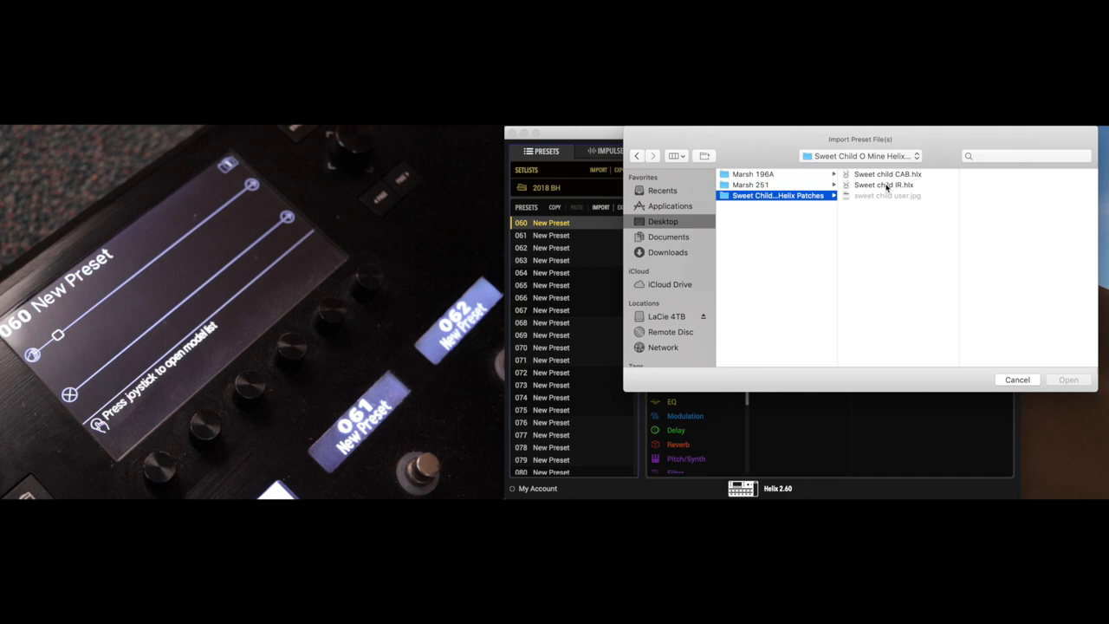
{"action": "left_click", "coordinate": [883, 184]}
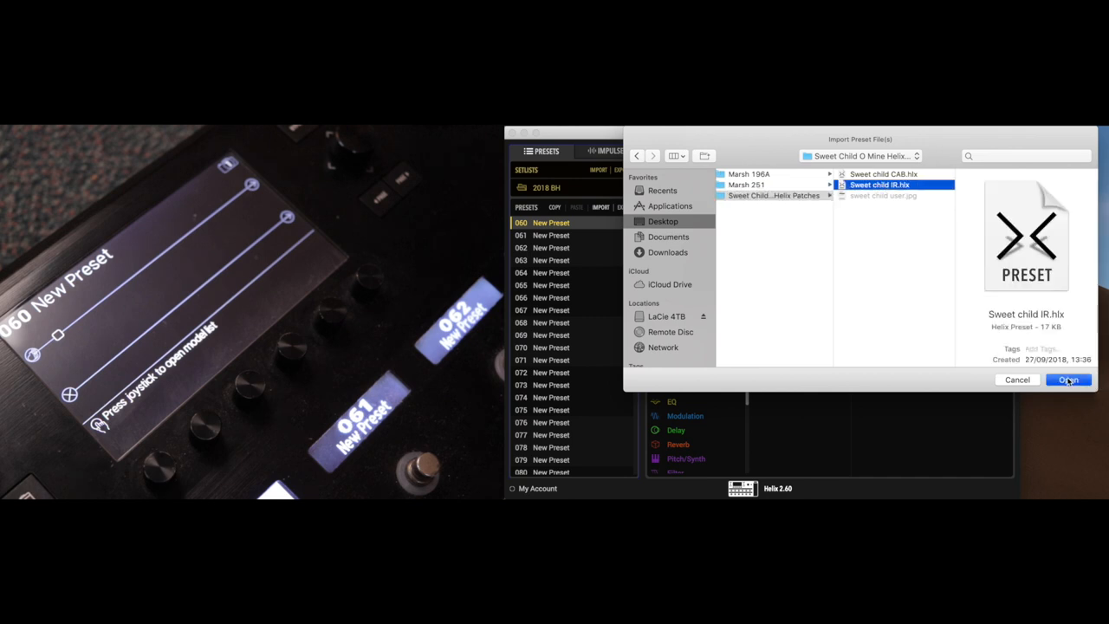
{"action": "left_click", "coordinate": [1067, 380]}
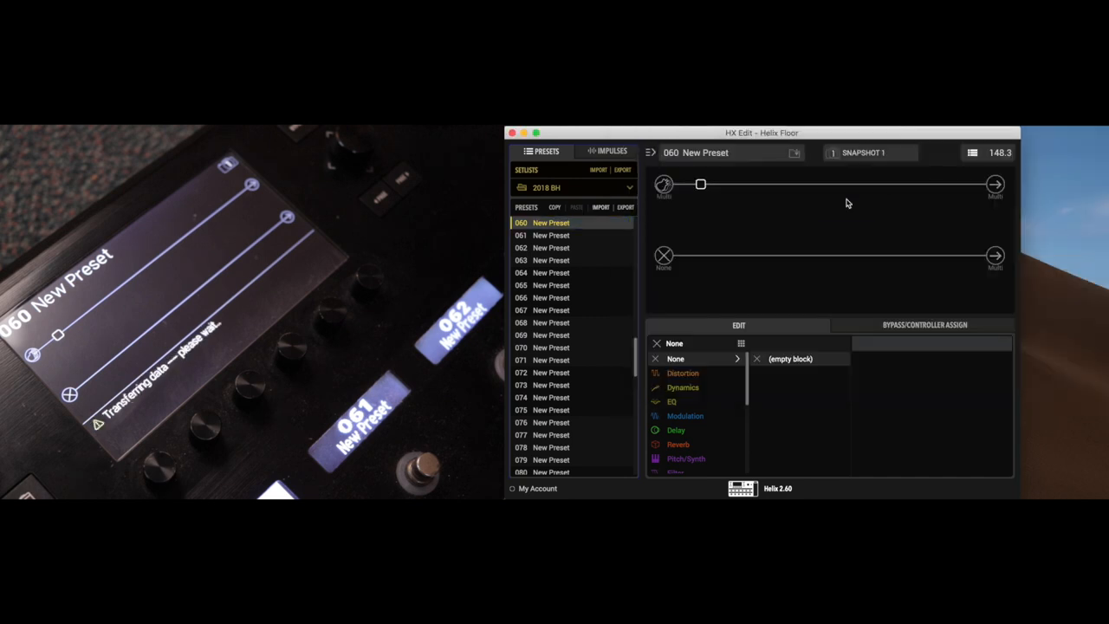
{"action": "left_click", "coordinate": [551, 222]}
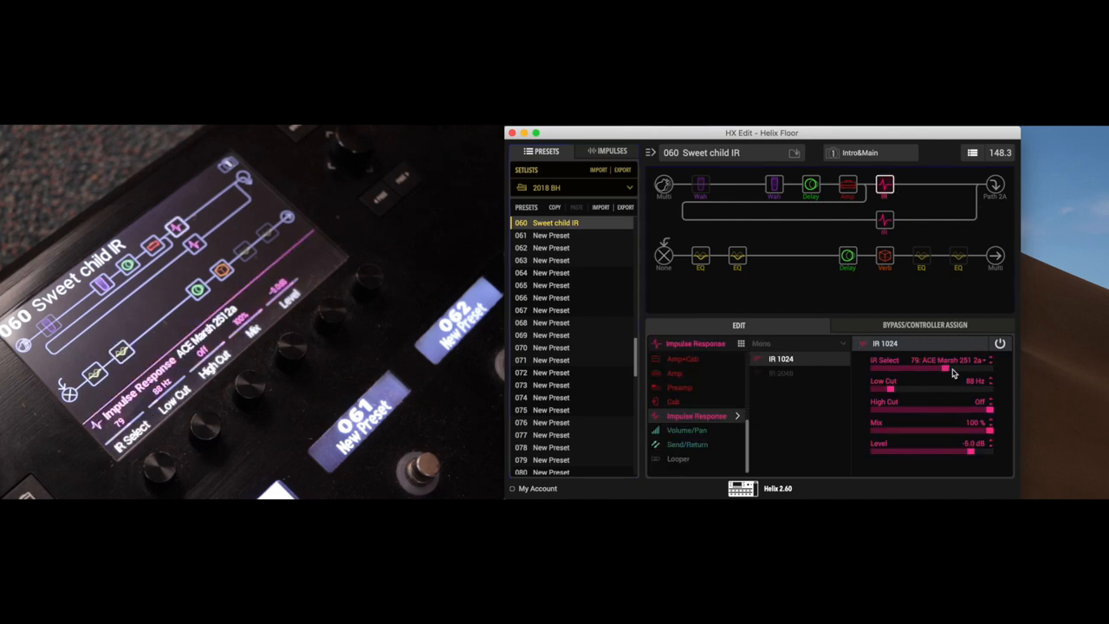
Step: Inspect the second IR block, using impulse 1: OH 412 MAR M-RI-75 SS Live
{"action": "left_click", "coordinate": [940, 359]}
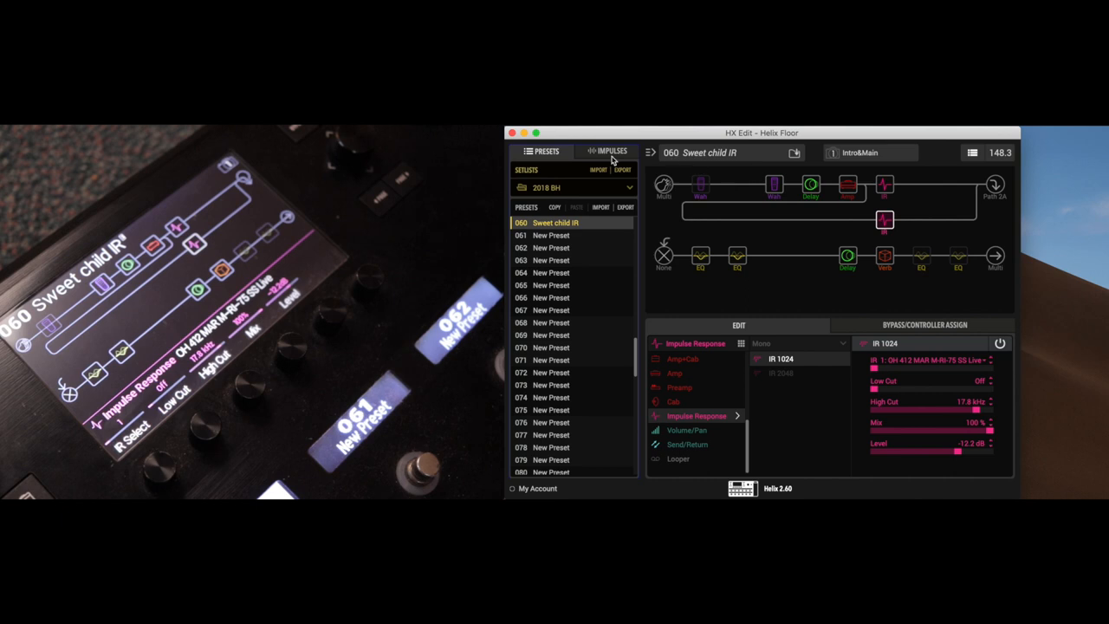
Step: Start an impulse import from the Impulses list, where slots from 107 are empty
{"action": "left_click", "coordinate": [610, 151]}
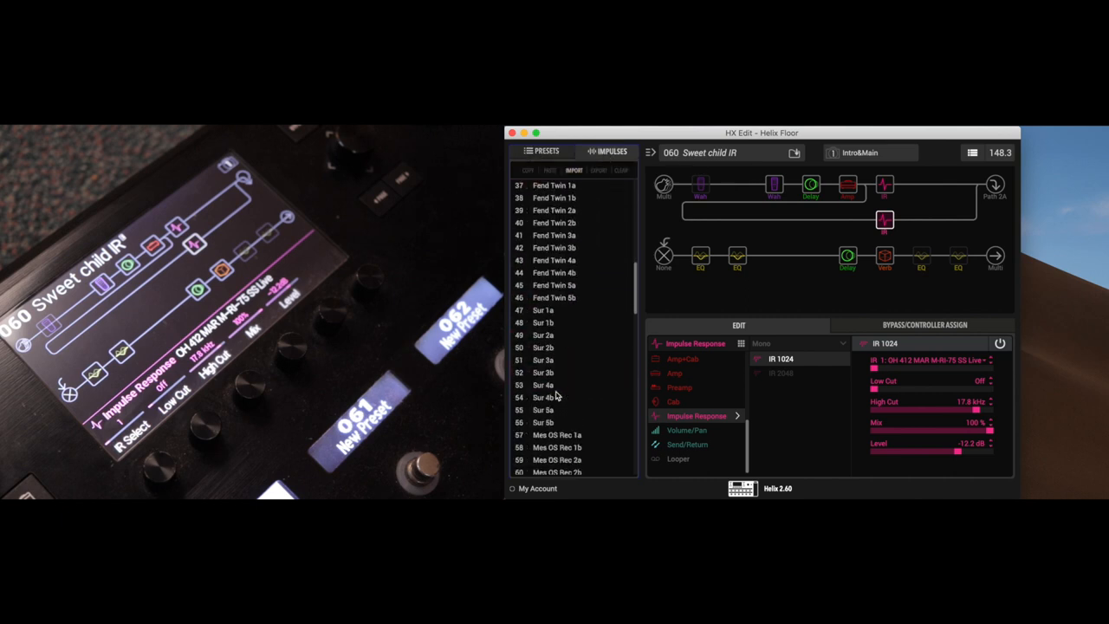
{"action": "scroll", "scroll_direction": "down", "scroll_amount": 3}
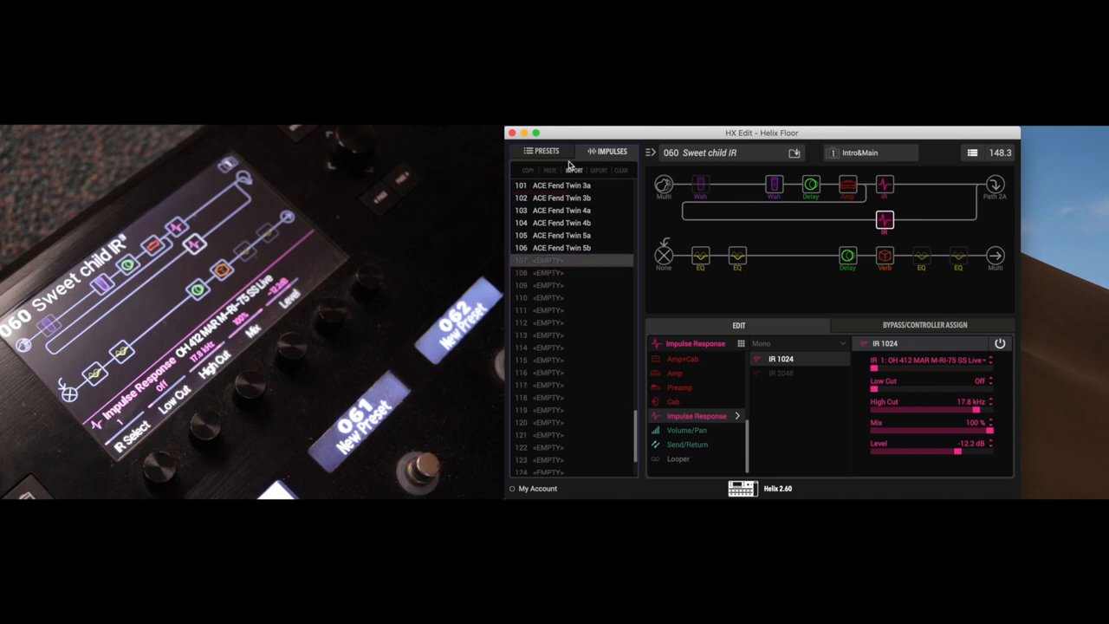
{"action": "left_click", "coordinate": [575, 170]}
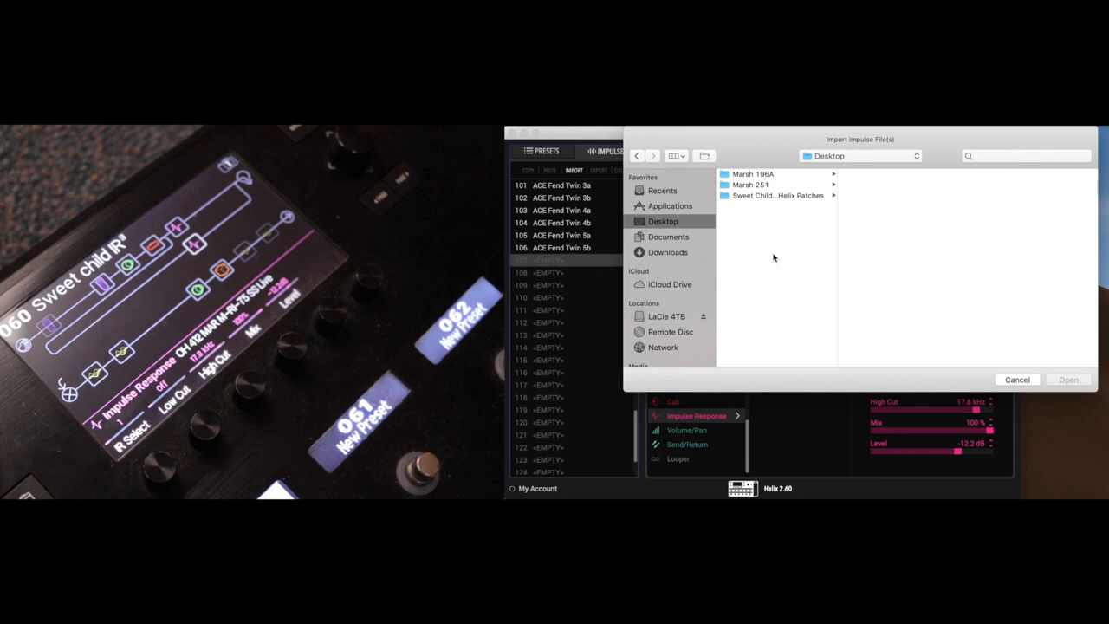
Step: Import Marsh 251 impulses 1a–5b from the Marsh 251 Wav folder into slots 107–116
{"action": "left_click", "coordinate": [751, 184]}
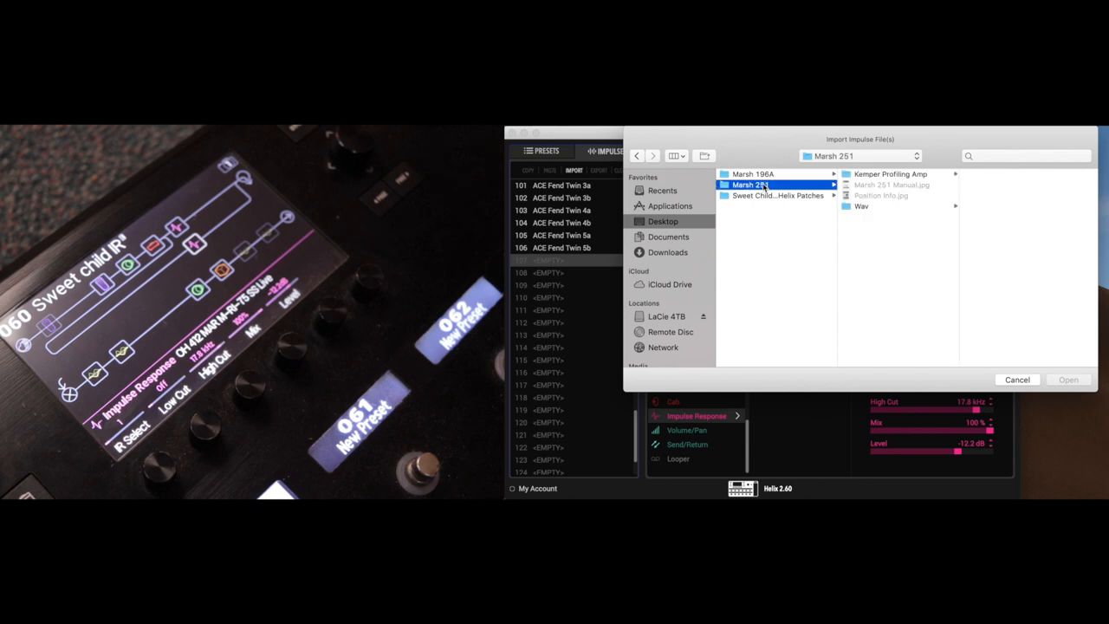
{"action": "left_click", "coordinate": [861, 207]}
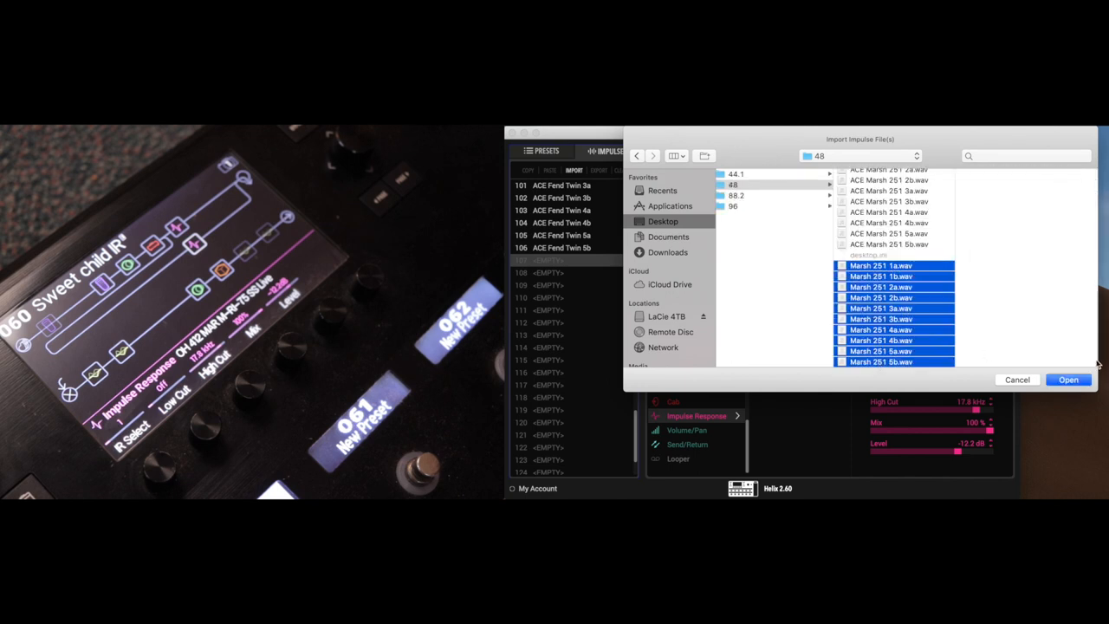
{"action": "left_click", "coordinate": [1068, 380]}
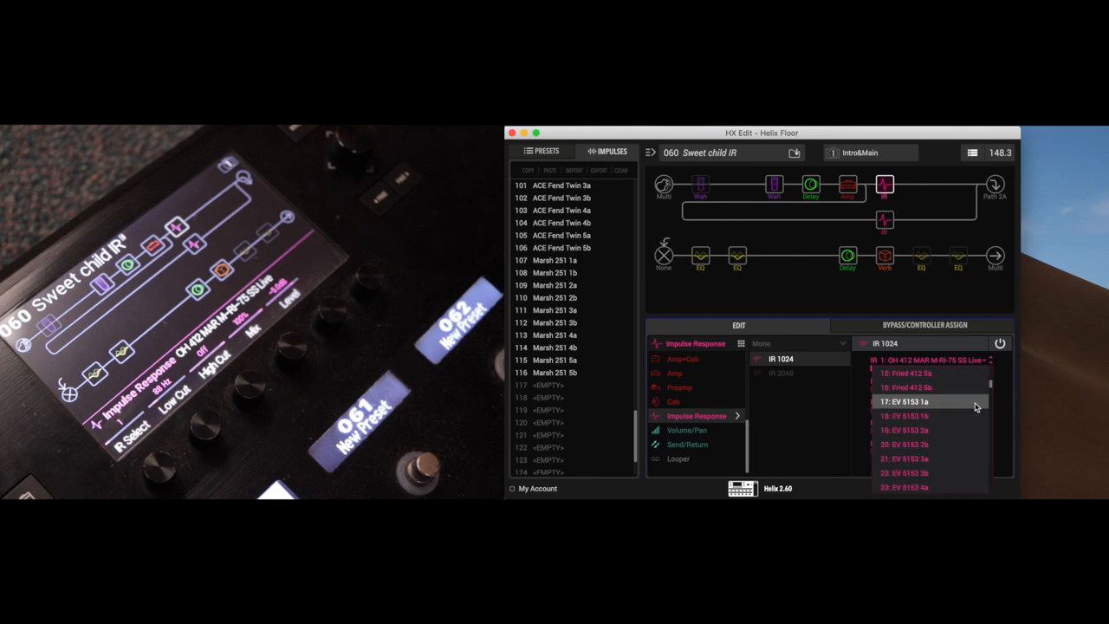
Step: Choose 109: Marsh 251 2a in the IR block's impulse dropdown
{"action": "scroll", "scroll_direction": "down", "scroll_amount": 3}
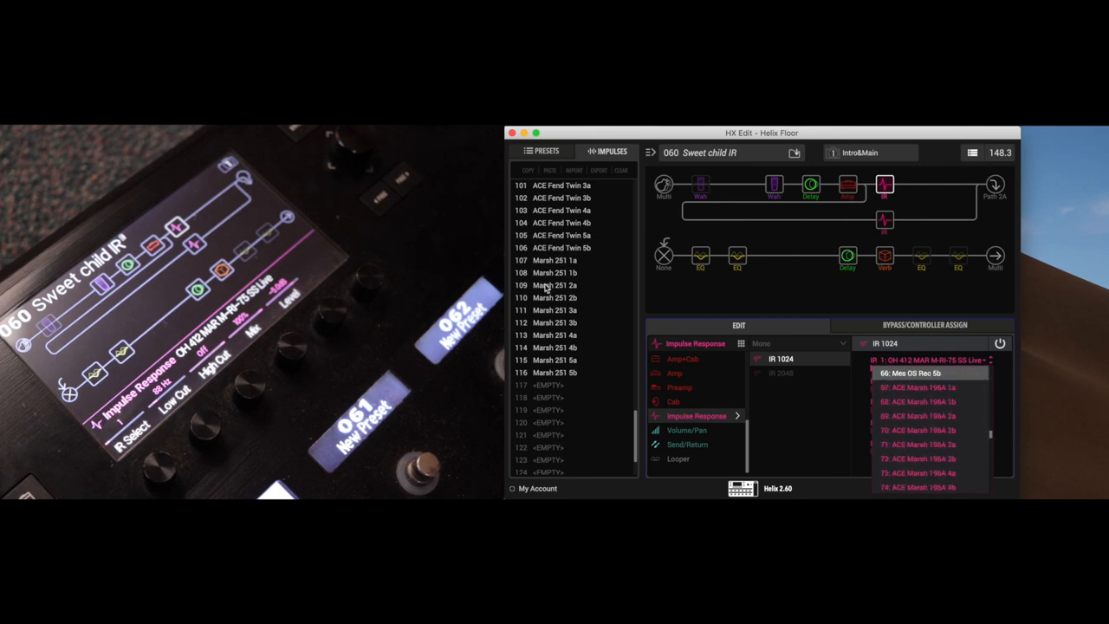
{"action": "scroll", "scroll_direction": "down", "scroll_amount": 3}
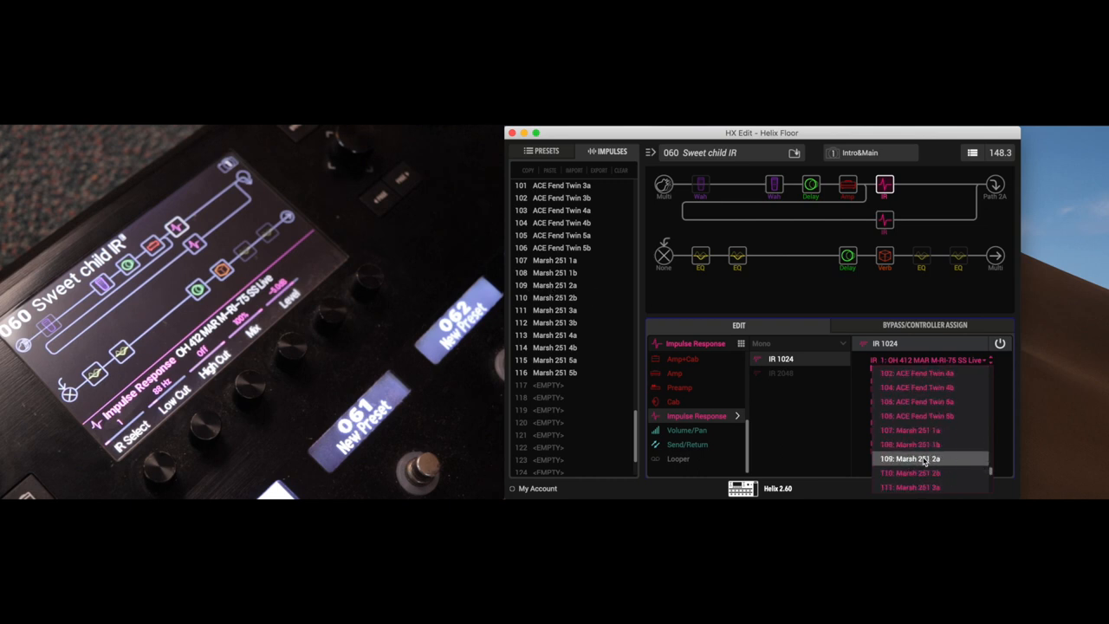
{"action": "left_click", "coordinate": [909, 458]}
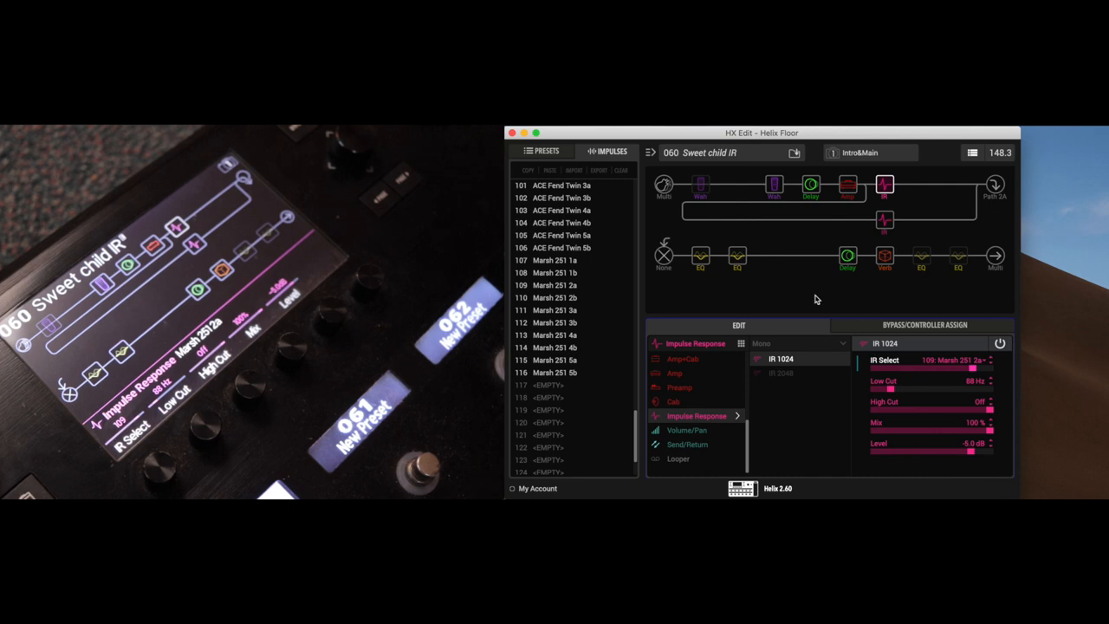